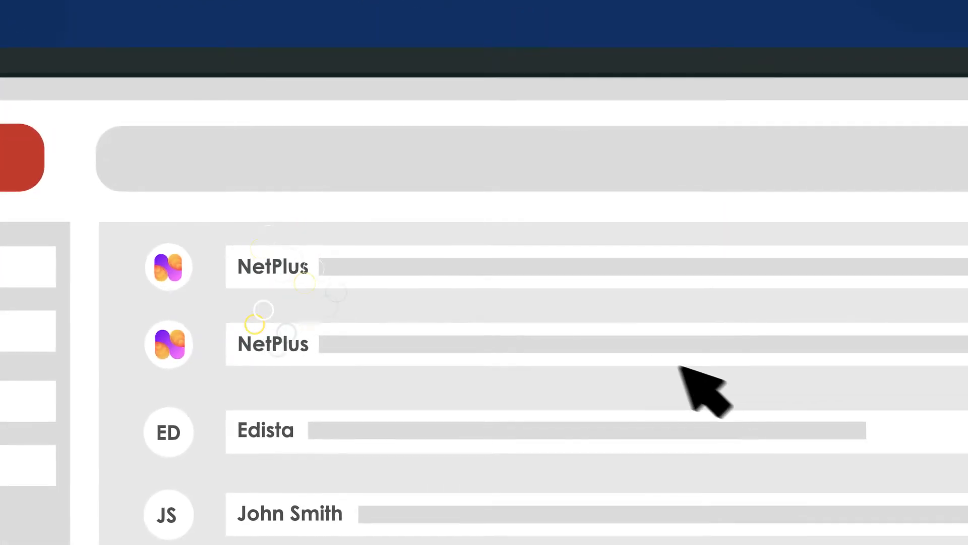
mouse_move(260, 370)
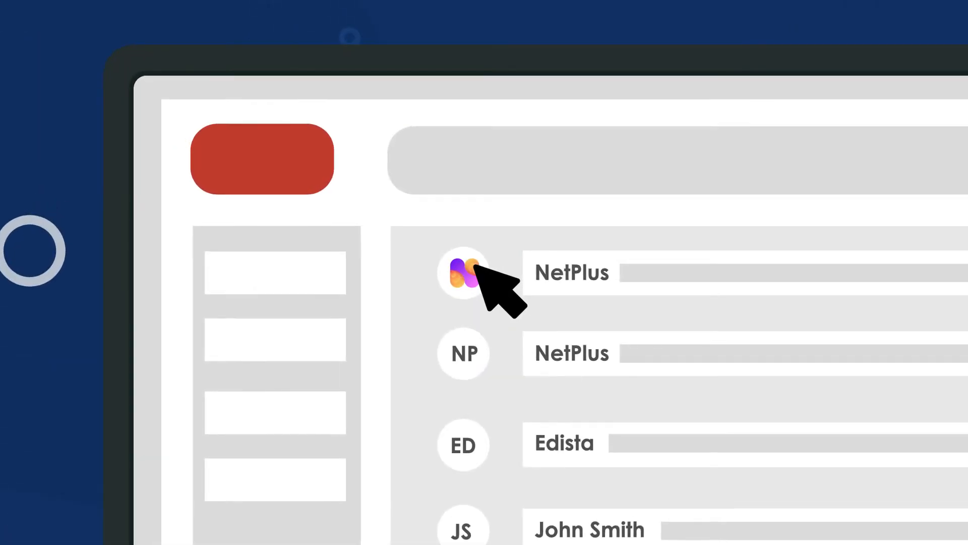
Zoom the NetPlus logo avatar into a large badge over the blurred inbox.
click(462, 272)
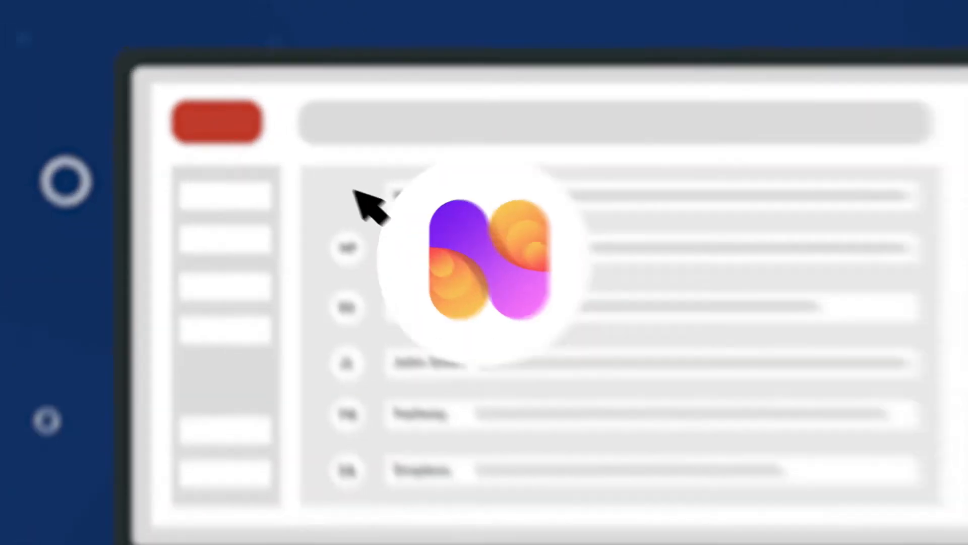